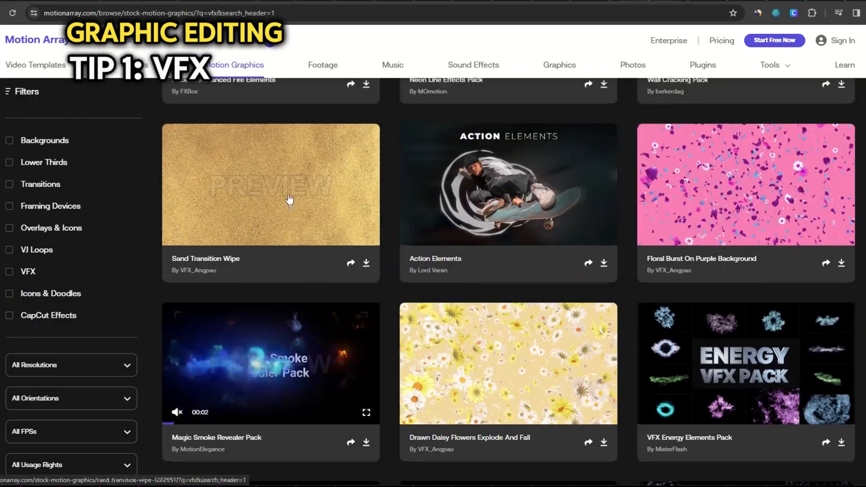
Browse the Toon/Anime FX category and choose the Clouds + Explosions collection
{"action": "scroll", "scroll_direction": "up", "scroll_amount": 3}
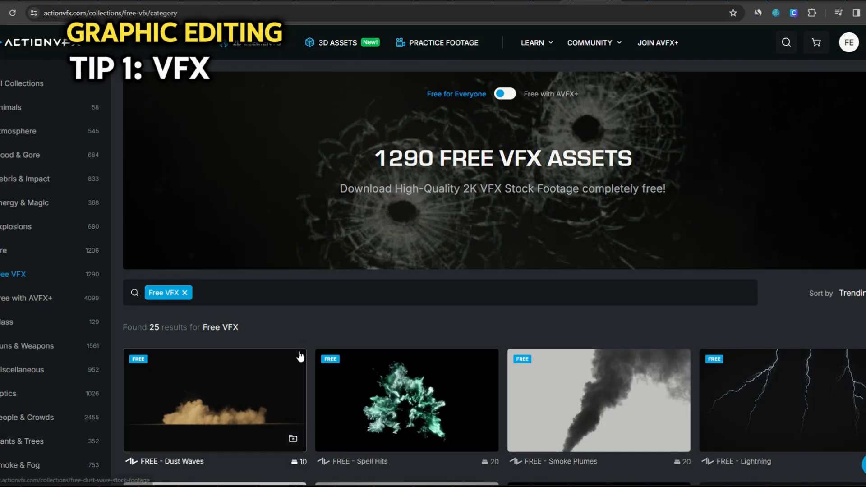
{"action": "scroll", "scroll_direction": "down", "scroll_amount": 3}
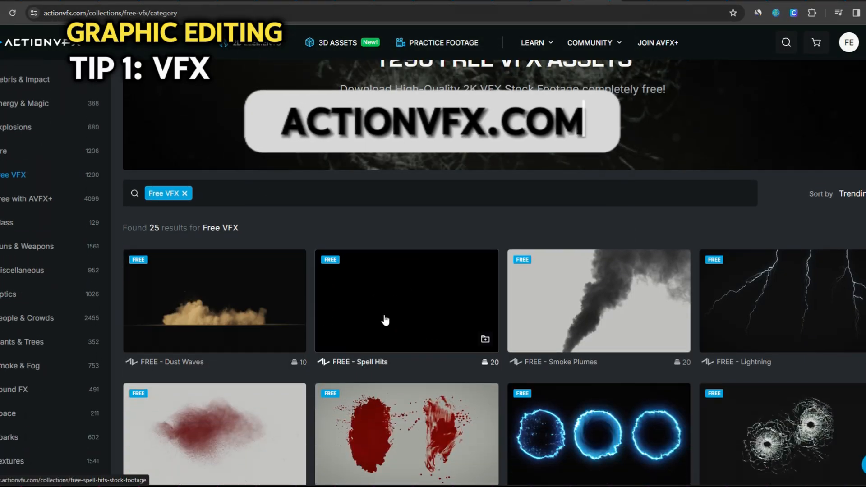
{"action": "mouse_move", "coordinate": [810, 318]}
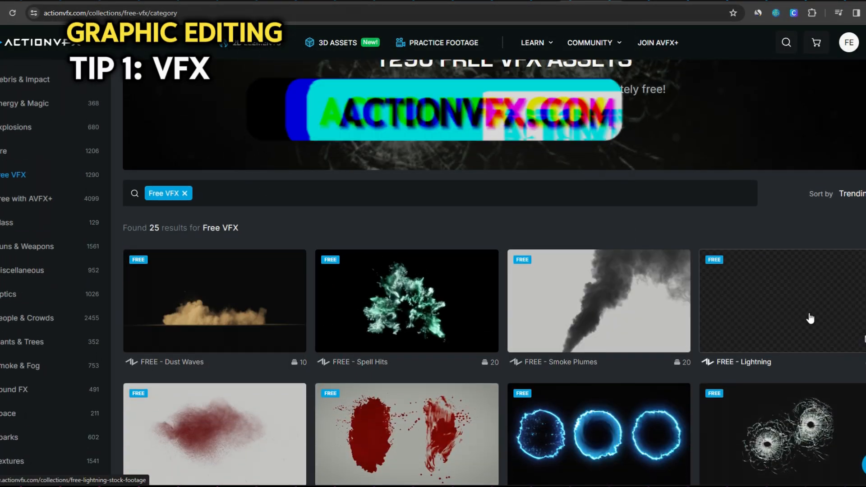
{"action": "scroll", "scroll_direction": "down", "scroll_amount": 3}
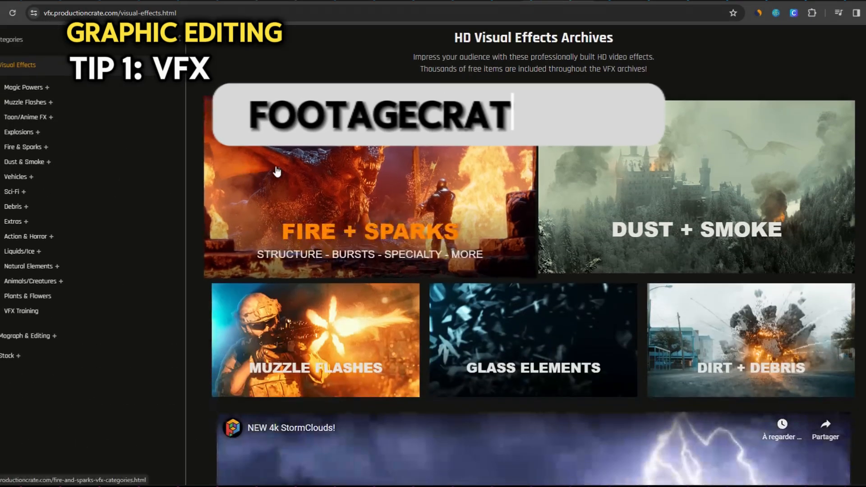
{"action": "scroll", "scroll_direction": "down", "scroll_amount": 3}
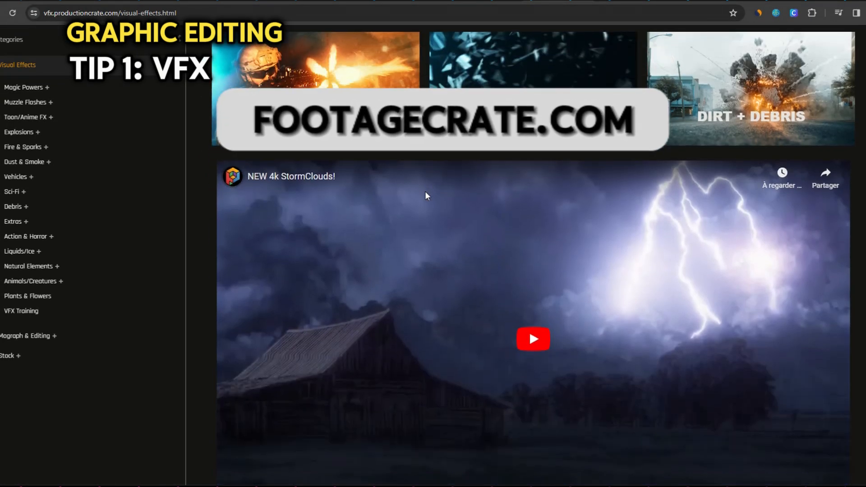
{"action": "scroll", "scroll_direction": "down", "scroll_amount": 3}
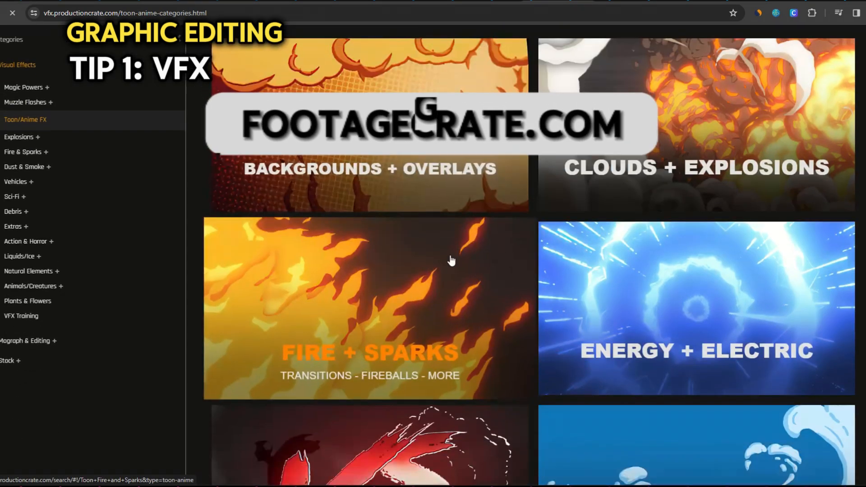
{"action": "left_click", "coordinate": [696, 127]}
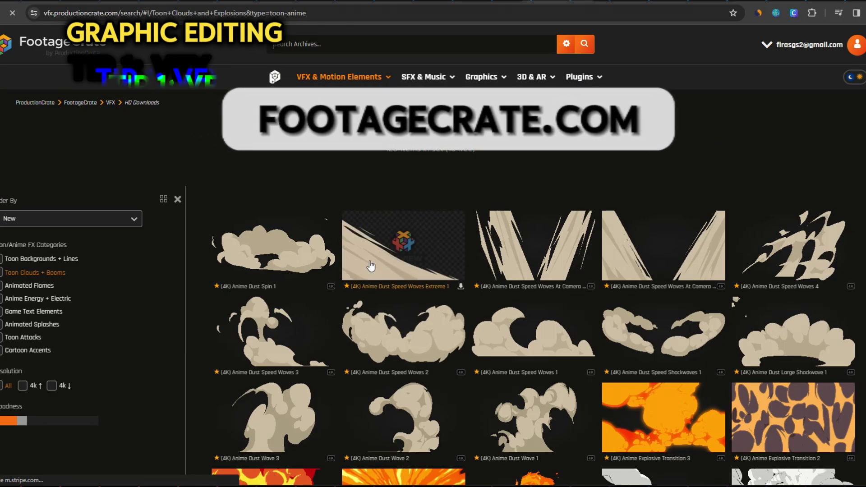
Look through the anime smoke and explosion elements, then switch back to CapCut
{"action": "scroll", "scroll_direction": "down", "scroll_amount": 3}
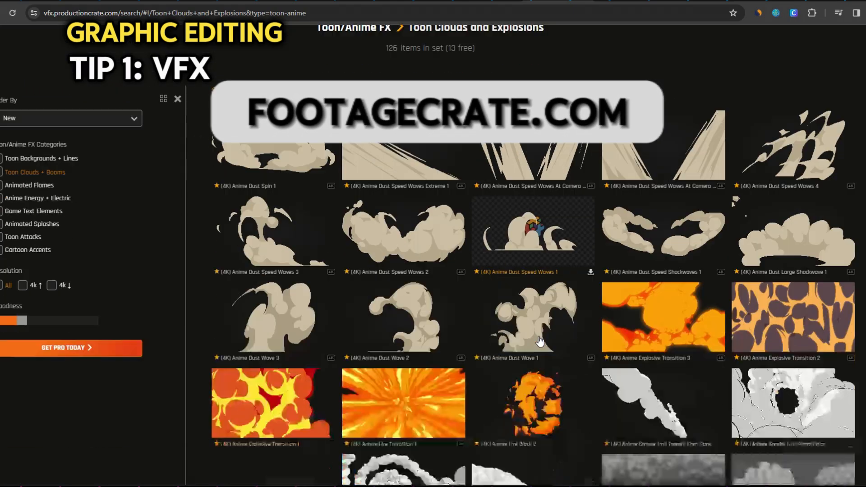
{"action": "scroll", "scroll_direction": "down", "scroll_amount": 3}
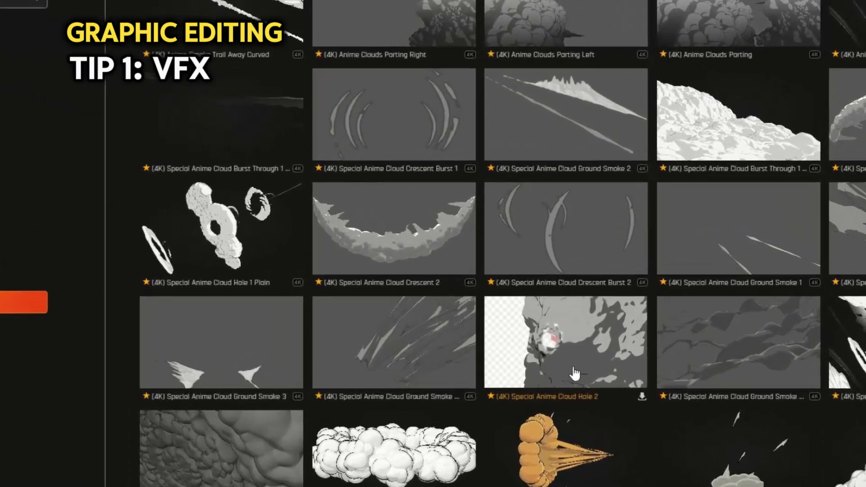
{"action": "scroll", "scroll_direction": "down", "scroll_amount": 3}
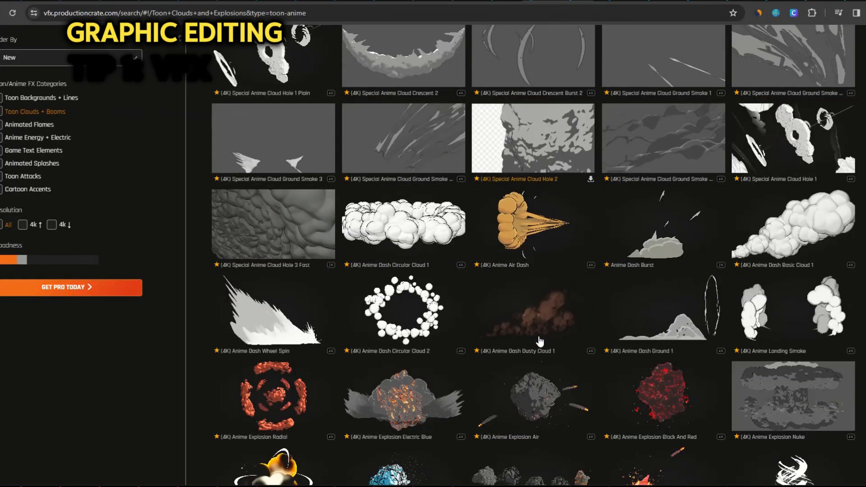
{"action": "scroll", "scroll_direction": "down", "scroll_amount": 3}
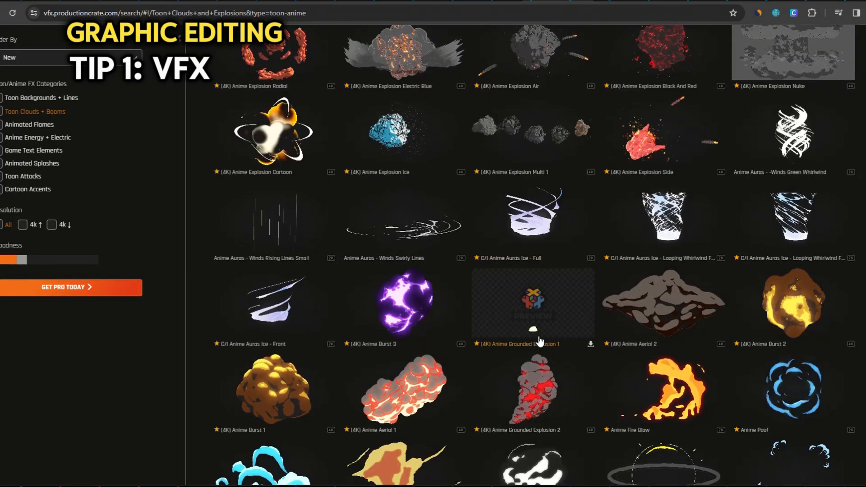
{"action": "scroll", "scroll_direction": "down", "scroll_amount": 3}
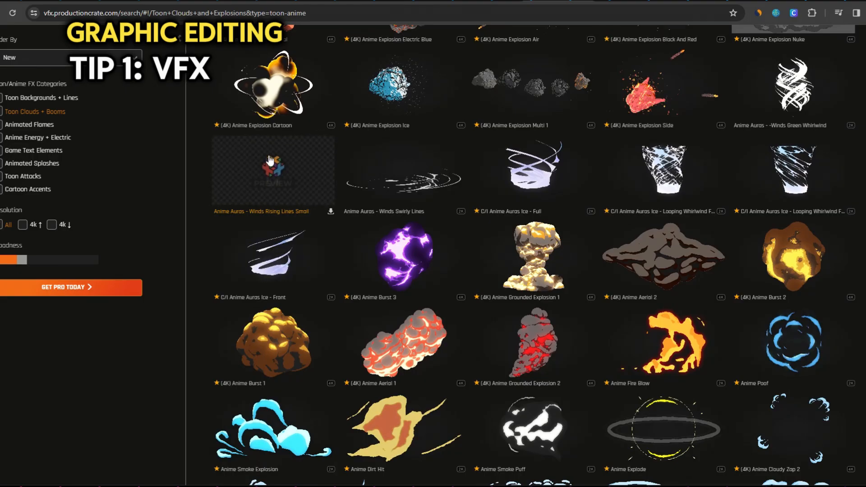
{"action": "key", "text": "alt+tab"}
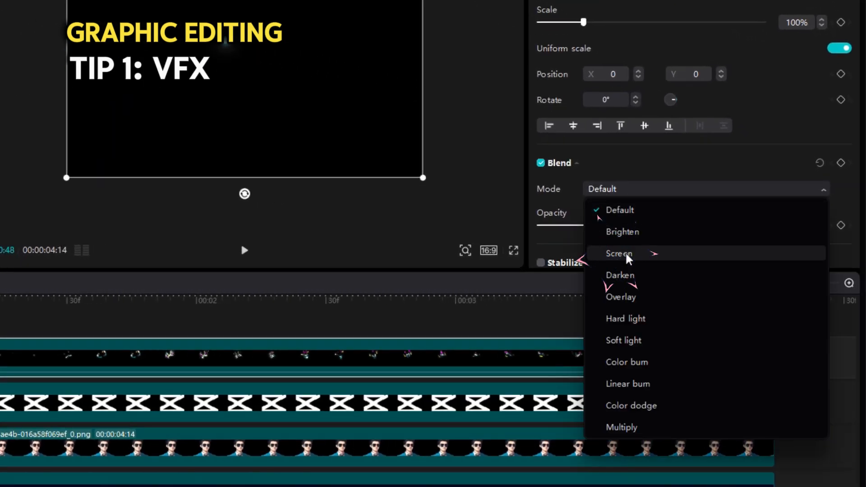
Set the glow effect clip's blend mode to Screen so only its sparks show
{"action": "left_click", "coordinate": [620, 254]}
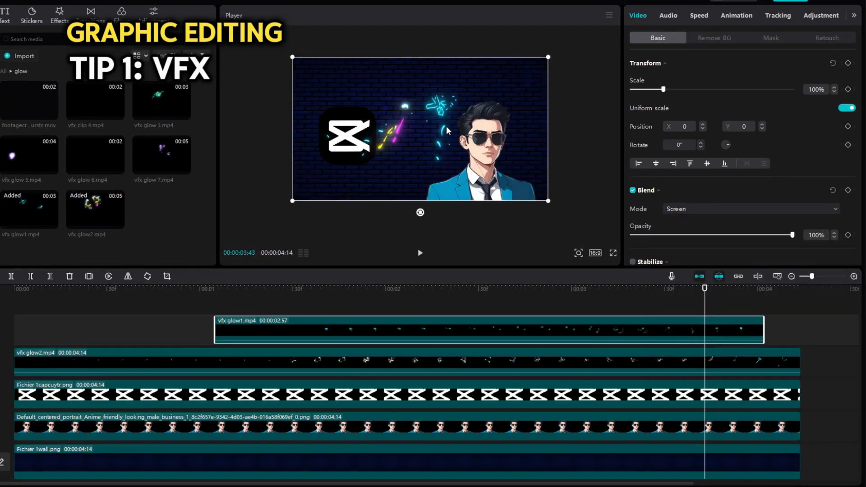
{"action": "left_click", "coordinate": [419, 253]}
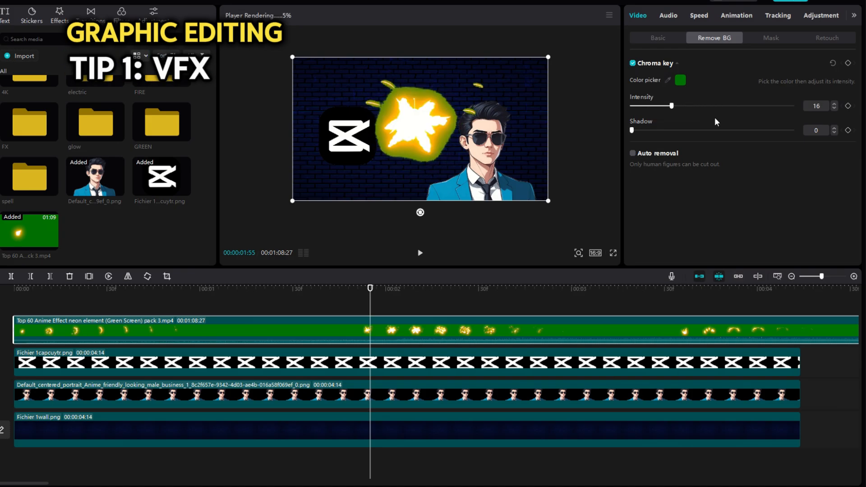
Set the green-screen explosion clip's blend mode to Screen over the character scene
{"action": "left_click", "coordinate": [714, 259]}
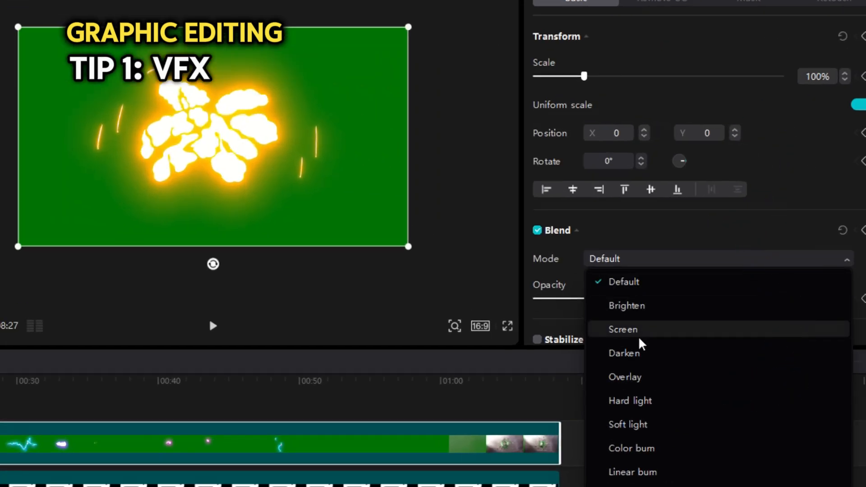
{"action": "left_click", "coordinate": [624, 329]}
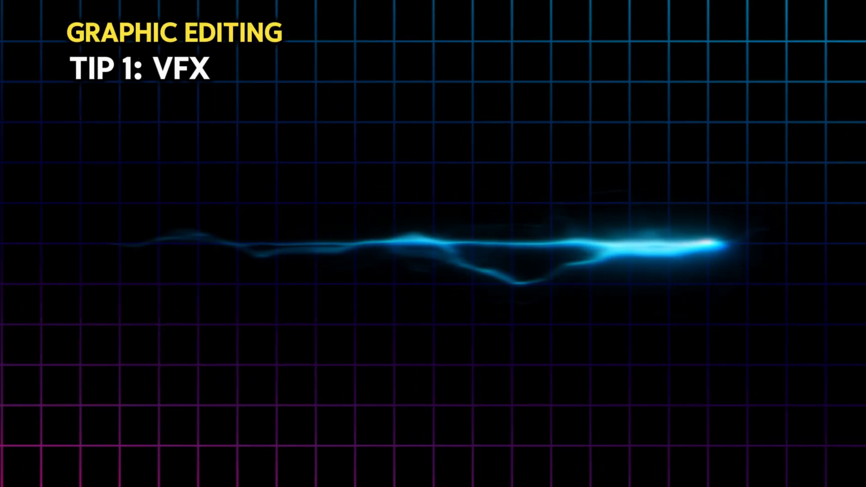
Browse the transitions library through the Overlay and Camera categories
{"action": "left_click", "coordinate": [457, 23]}
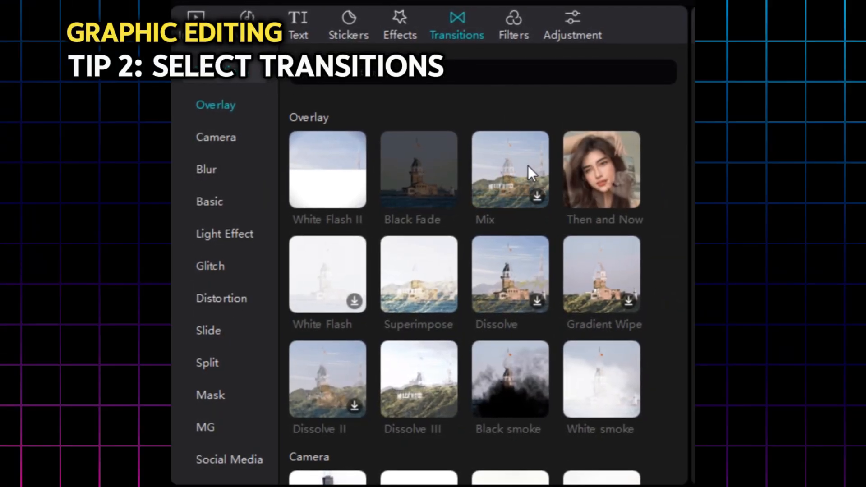
{"action": "scroll", "scroll_direction": "down", "scroll_amount": 3}
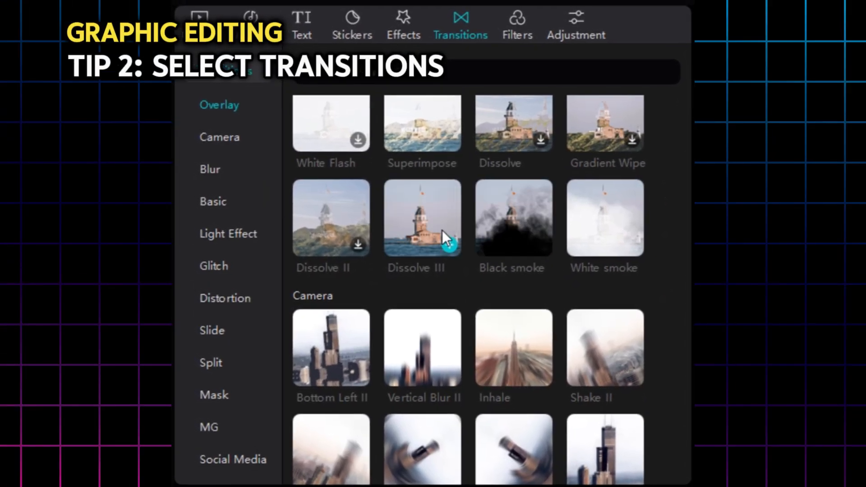
{"action": "scroll", "scroll_direction": "down", "scroll_amount": 3}
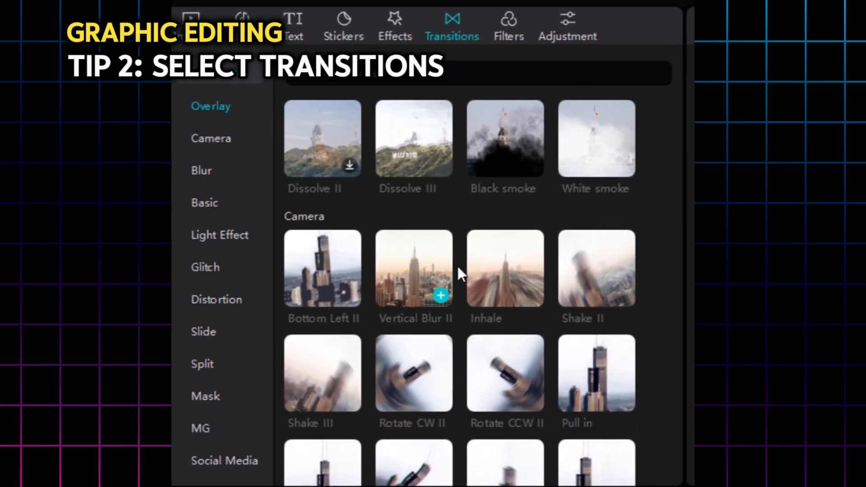
{"action": "scroll", "scroll_direction": "down", "scroll_amount": 3}
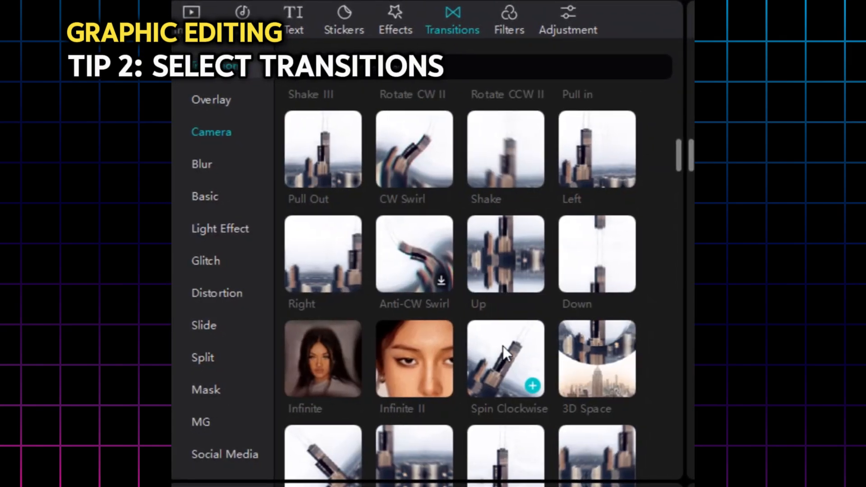
{"action": "scroll", "scroll_direction": "down", "scroll_amount": 3}
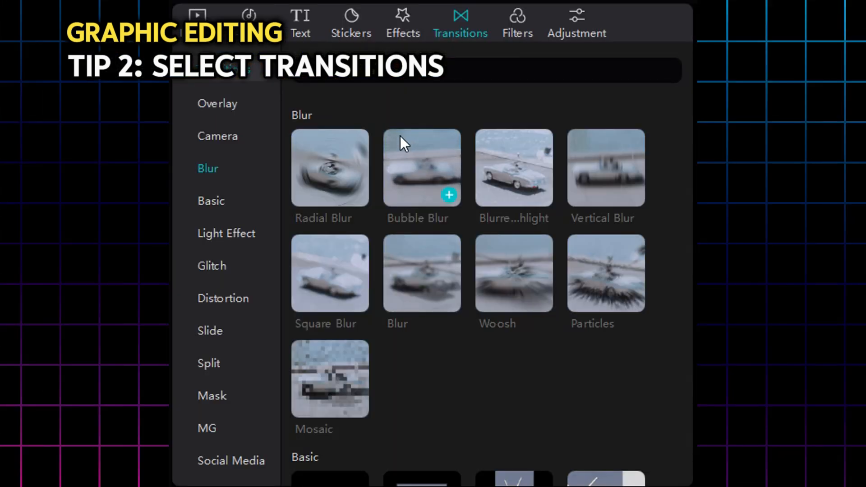
{"action": "mouse_move", "coordinate": [331, 169]}
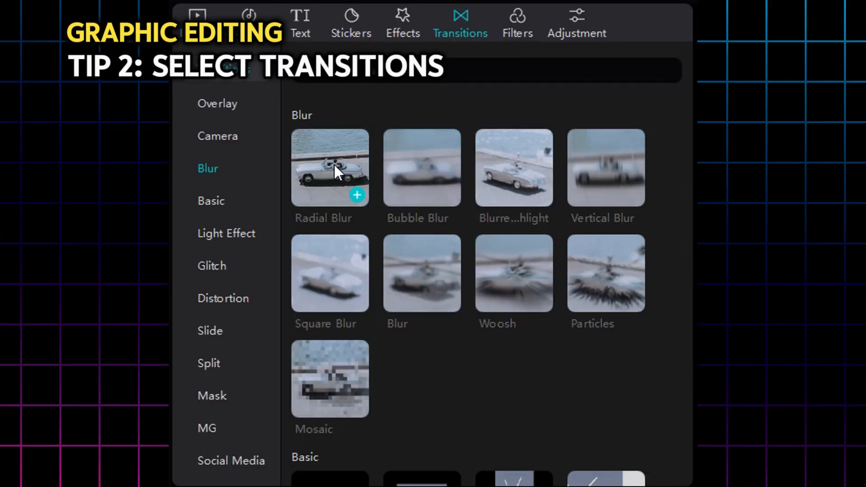
{"action": "left_click", "coordinate": [211, 201]}
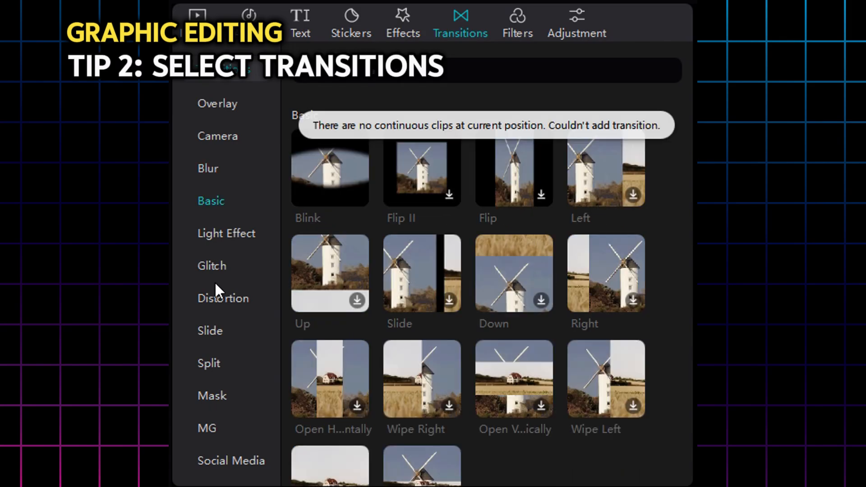
{"action": "left_click", "coordinate": [218, 136]}
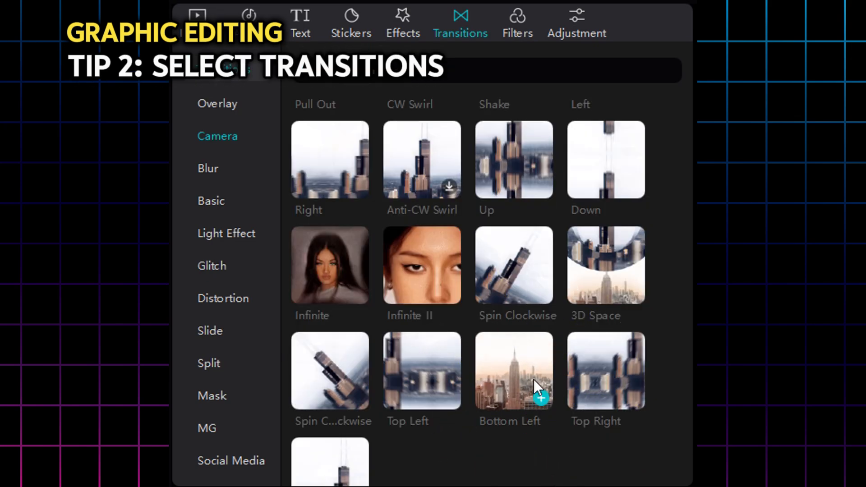
{"action": "left_click", "coordinate": [605, 370]}
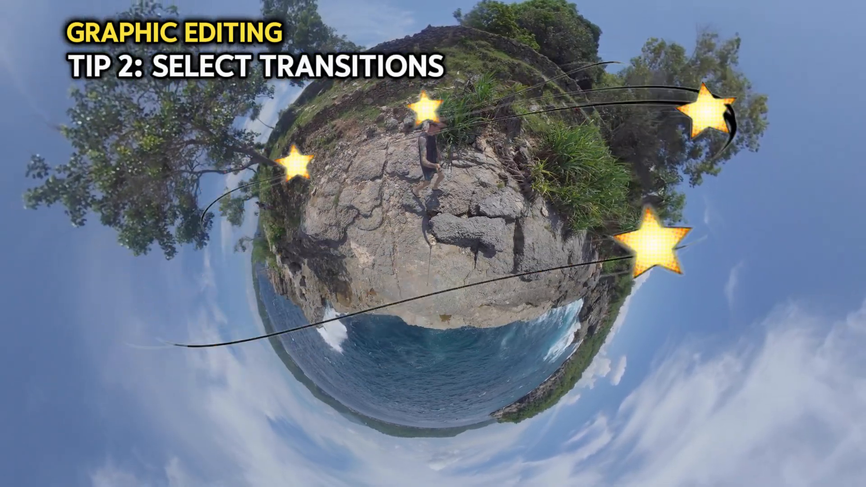
{"action": "left_click", "coordinate": [463, 21]}
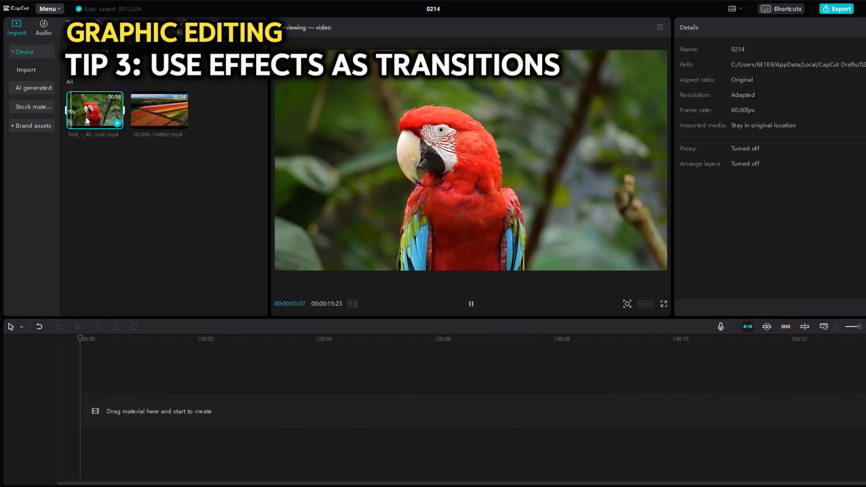
Add the red parrot footage from Import media to the timeline
{"action": "left_click", "coordinate": [159, 109]}
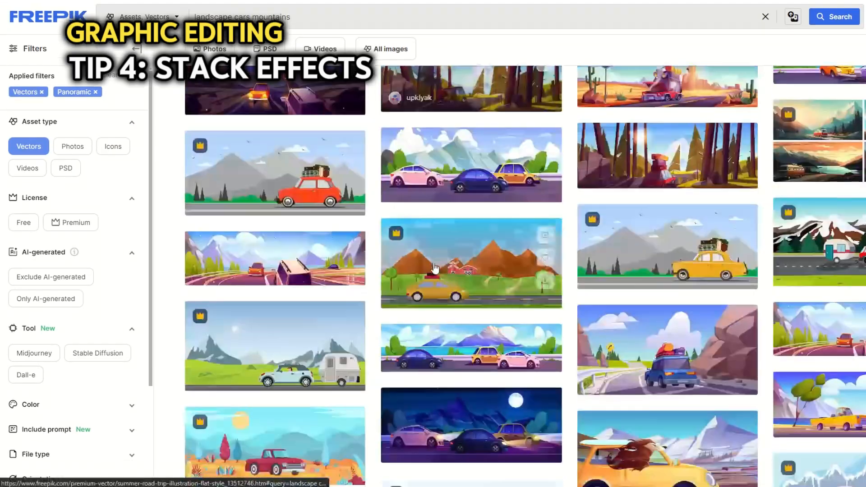
{"action": "scroll", "scroll_direction": "down", "scroll_amount": 3}
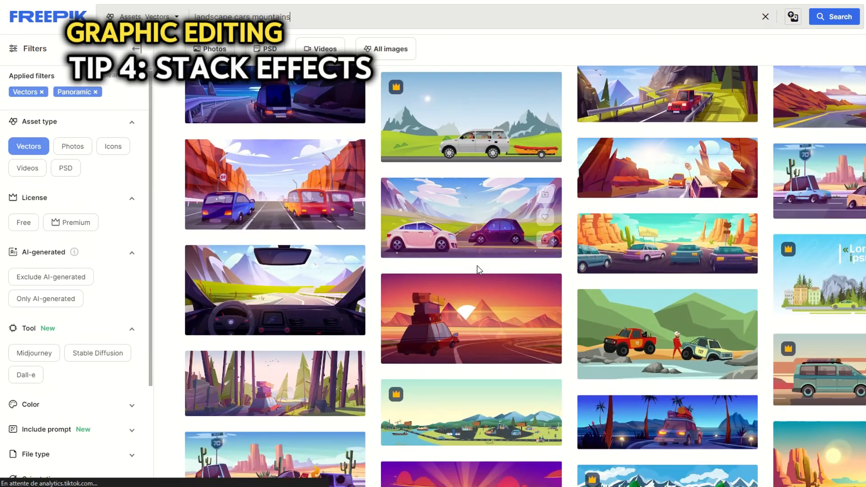
{"action": "scroll", "scroll_direction": "down", "scroll_amount": 3}
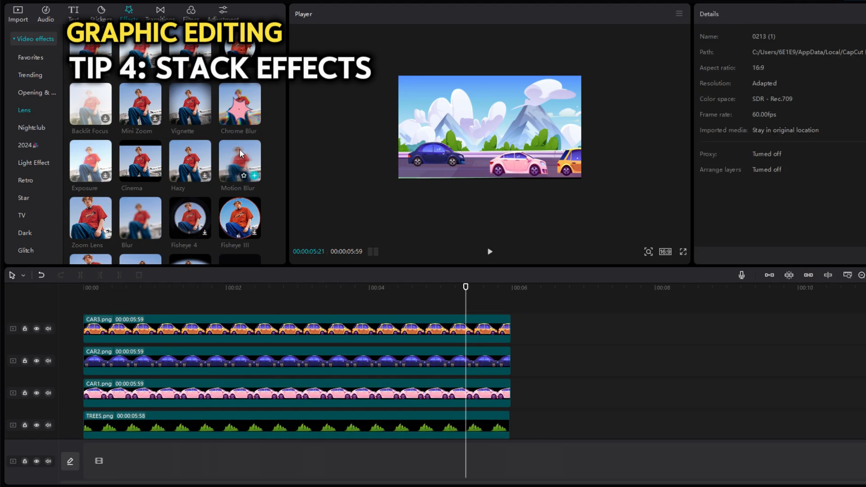
Add a lens effect to TREES.png and apply Camera Shake to the CAR1.png clip
{"action": "left_click_drag", "start_coordinate": [239, 160], "coordinate": [271, 388]}
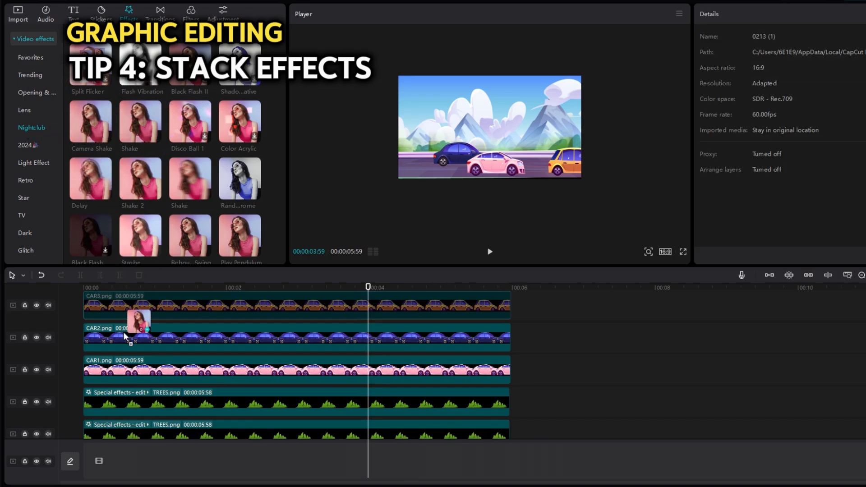
{"action": "double_click", "coordinate": [90, 121]}
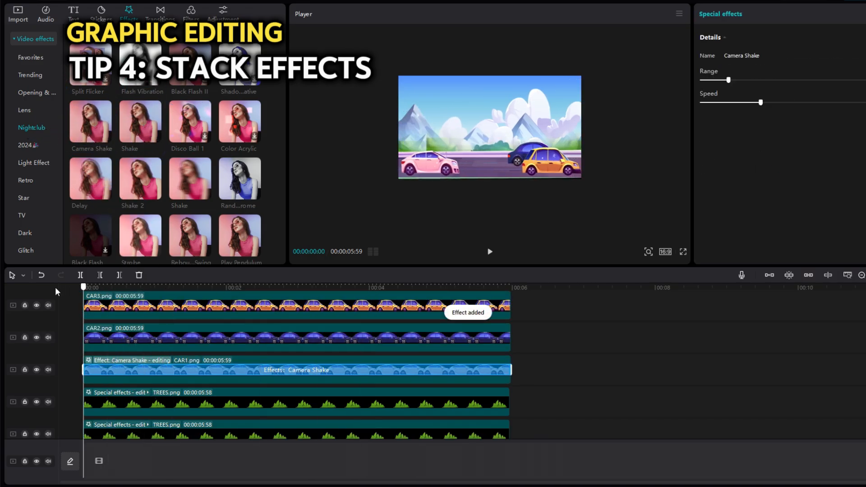
{"action": "left_click", "coordinate": [419, 294]}
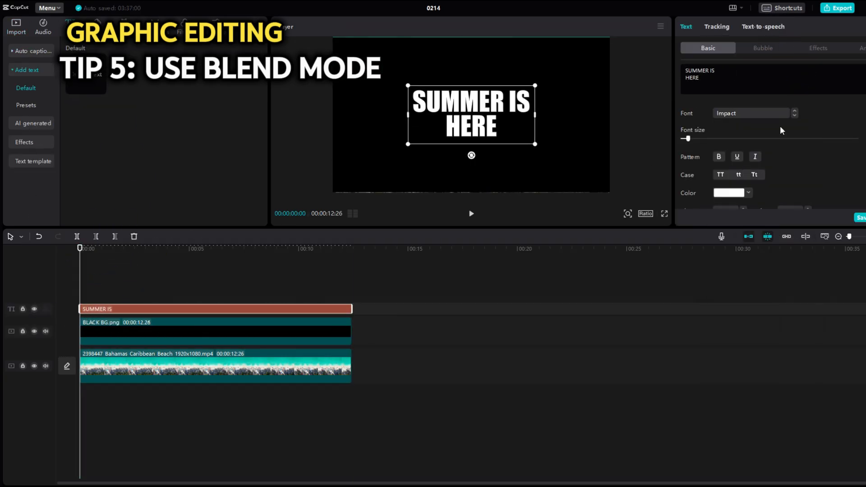
Compound the SUMMER IS HERE title with BLACK BG and blend it in Darken mode
{"action": "left_click", "coordinate": [216, 331]}
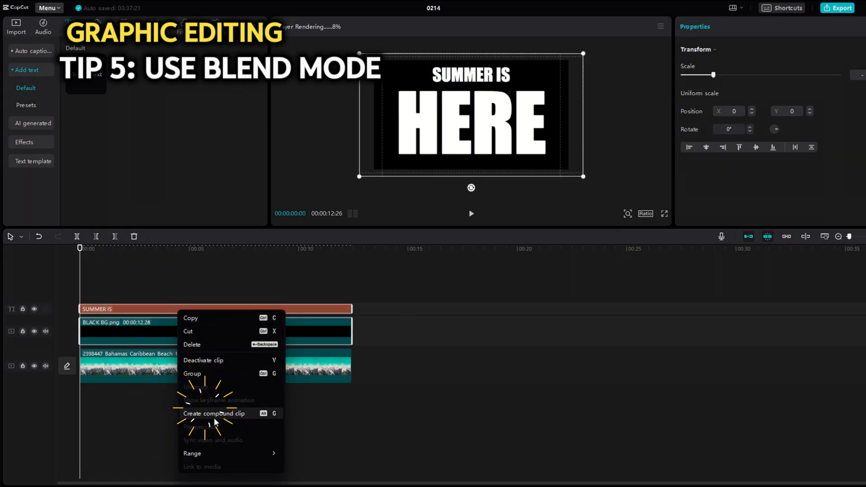
{"action": "left_click", "coordinate": [214, 413]}
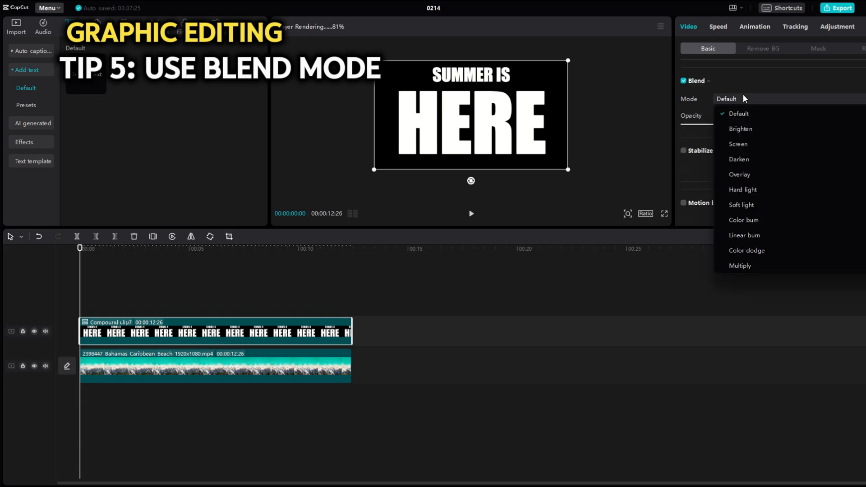
{"action": "left_click", "coordinate": [739, 159]}
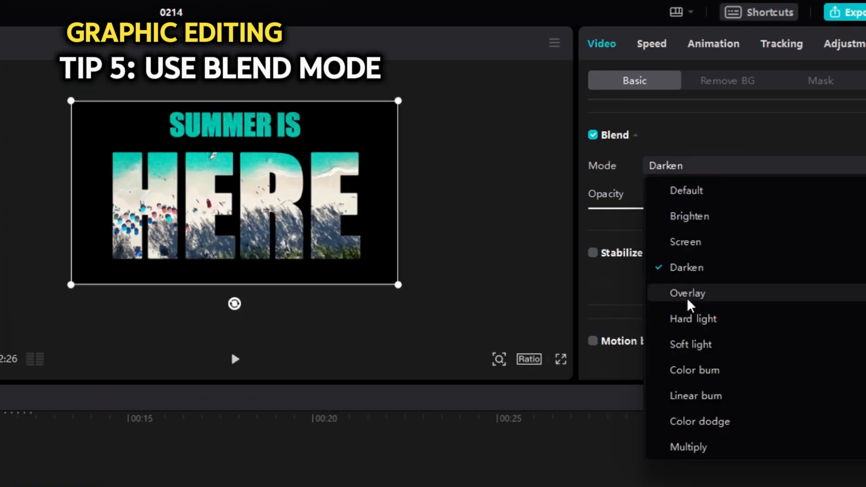
{"action": "left_click", "coordinate": [696, 395]}
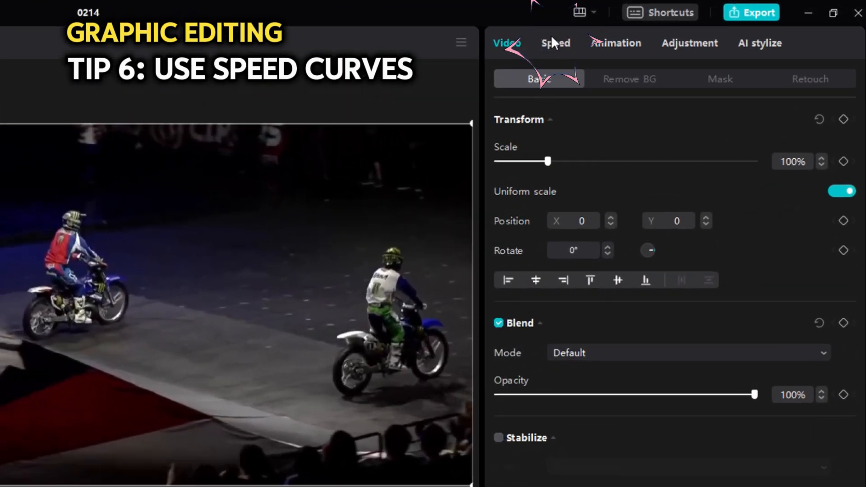
Give the motocross clip a Flash out speed curve
{"action": "left_click", "coordinate": [556, 43]}
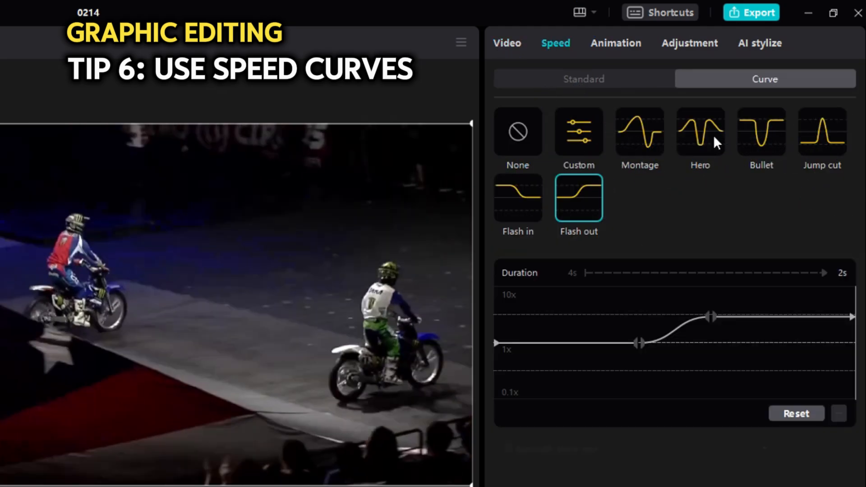
{"action": "left_click", "coordinate": [762, 132]}
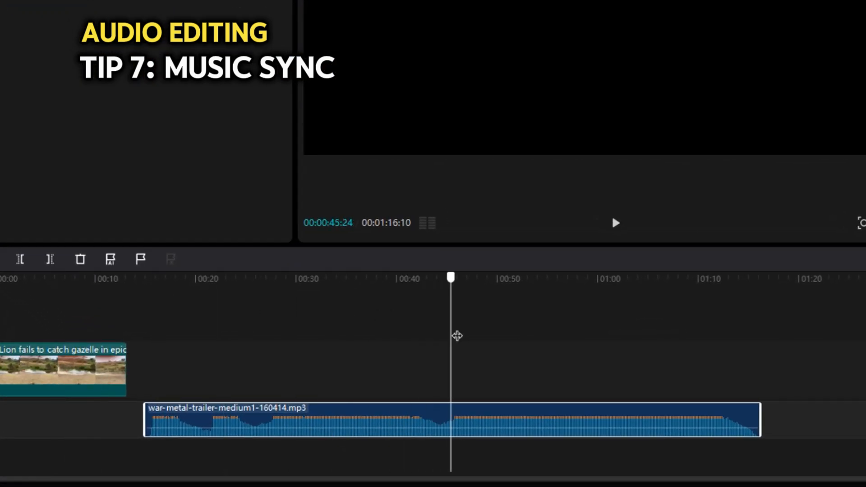
Split the war-metal-trailer music at the 45-second beat and delete the part before it
{"action": "left_click", "coordinate": [451, 419]}
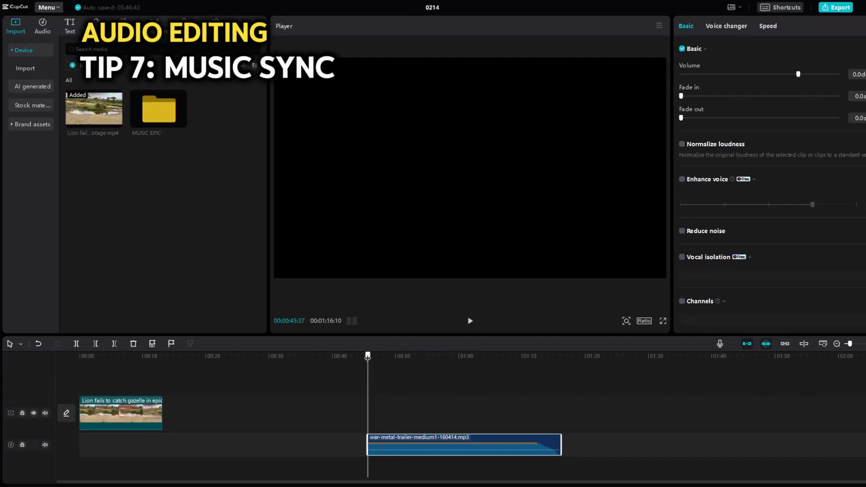
{"action": "left_click", "coordinate": [120, 414]}
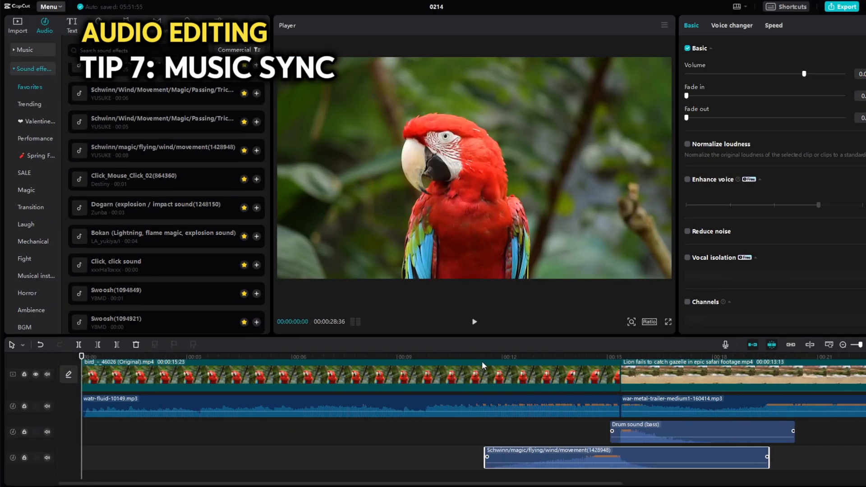
Place the magic whoosh and bass drum sounds below the music near the parrot-to-lion cut
{"action": "left_click", "coordinate": [474, 321]}
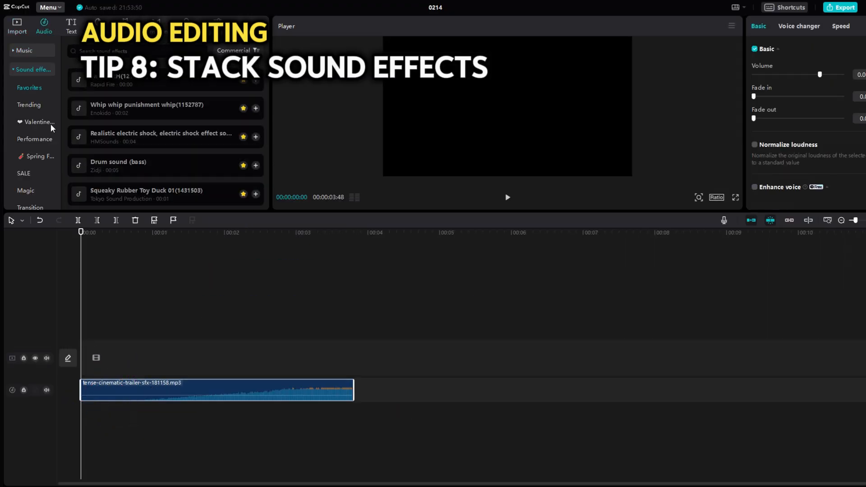
Add the impact sound above the trailer effect and preview the stacked result
{"action": "left_click", "coordinate": [255, 166]}
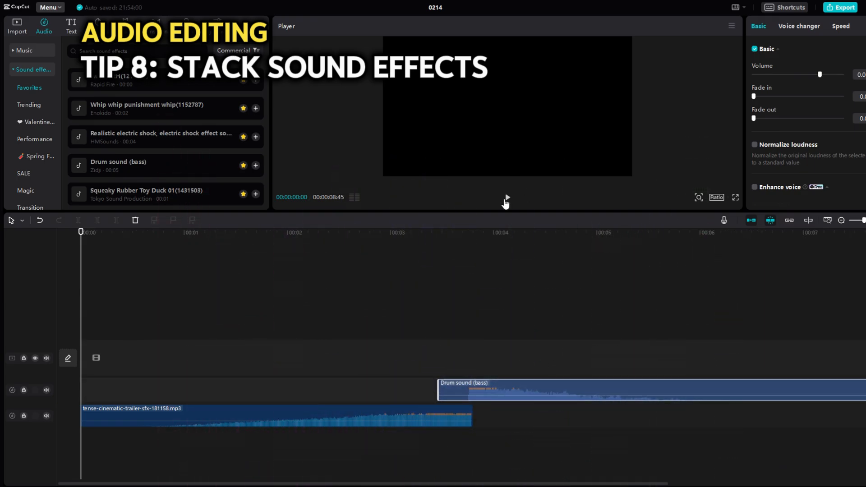
{"action": "left_click", "coordinate": [505, 199]}
{"action": "type", "text": "explosion"}
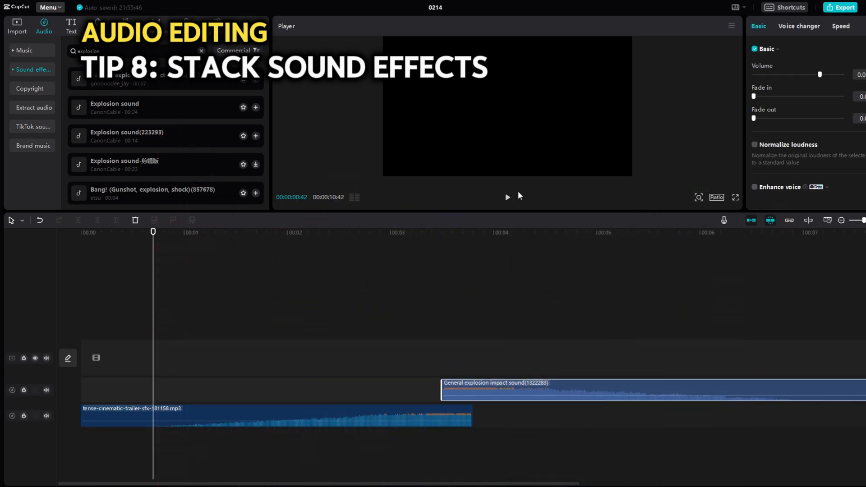
{"action": "left_click", "coordinate": [506, 197]}
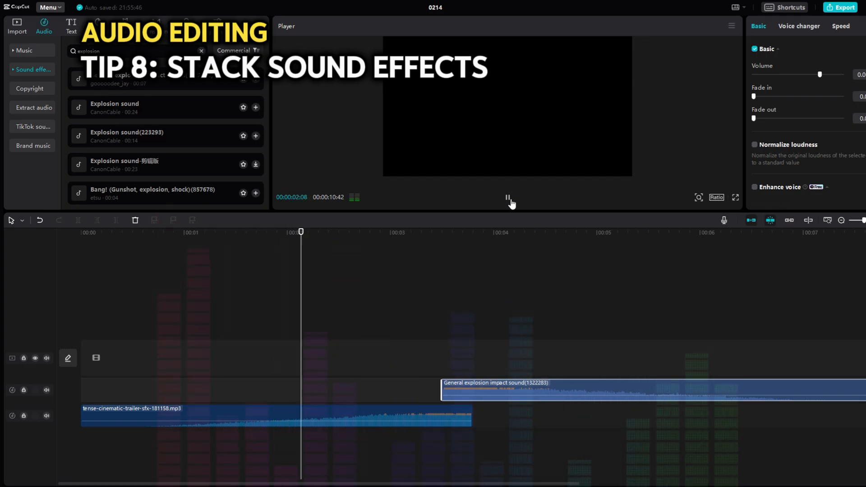
{"action": "left_click", "coordinate": [507, 198]}
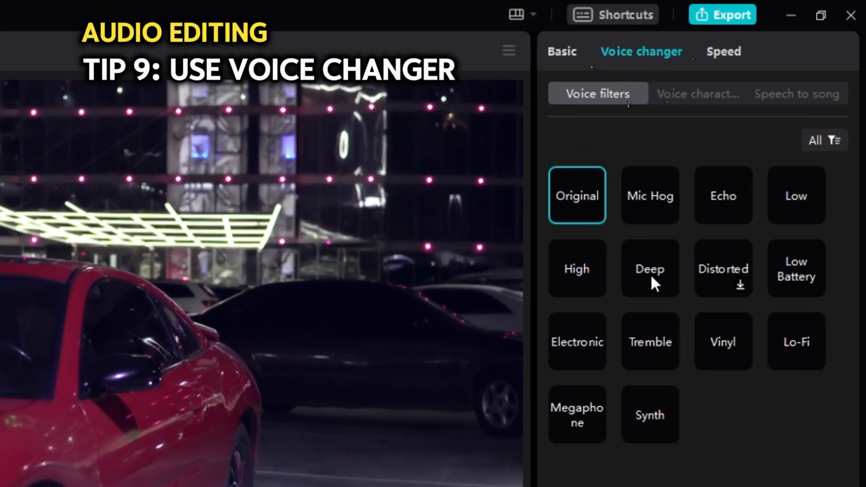
Apply the Deep voice filter to the car clip and preview the party-and-car sequence
{"action": "left_click", "coordinate": [651, 269]}
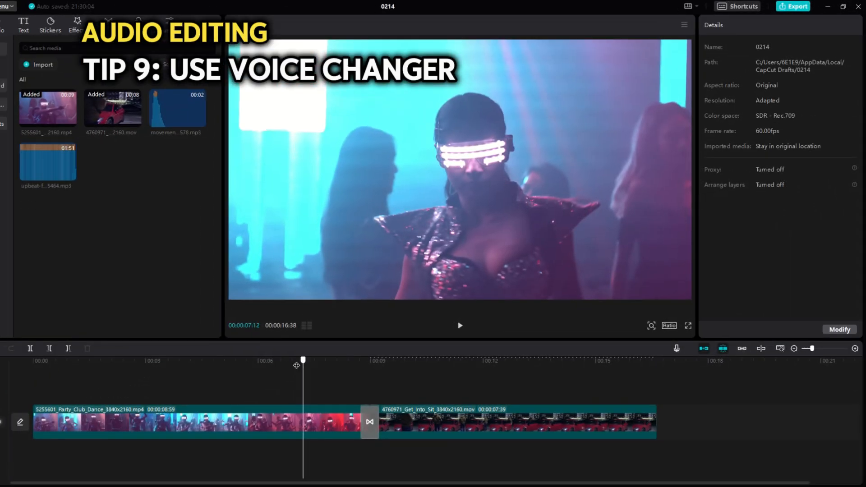
{"action": "left_click", "coordinate": [459, 326]}
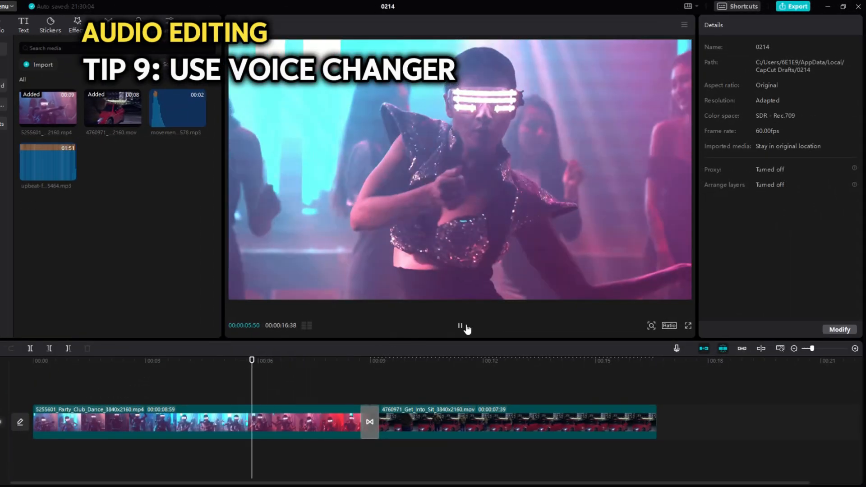
{"action": "left_click", "coordinate": [459, 325]}
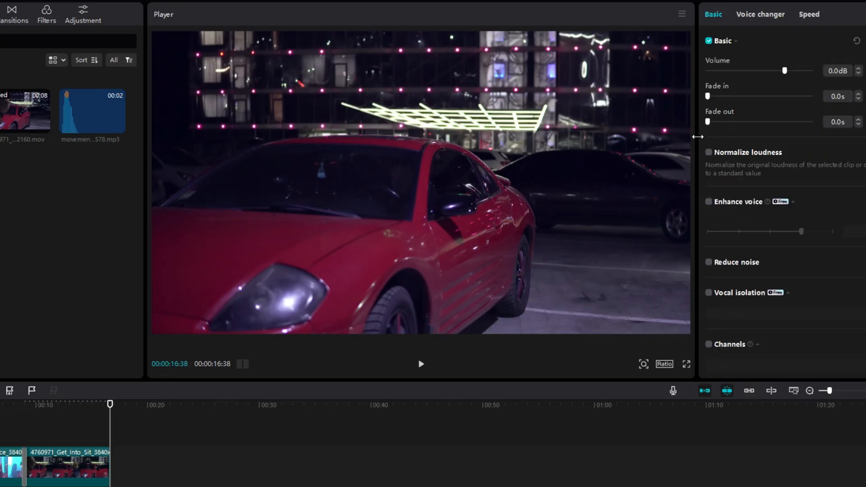
{"action": "left_click", "coordinate": [760, 13]}
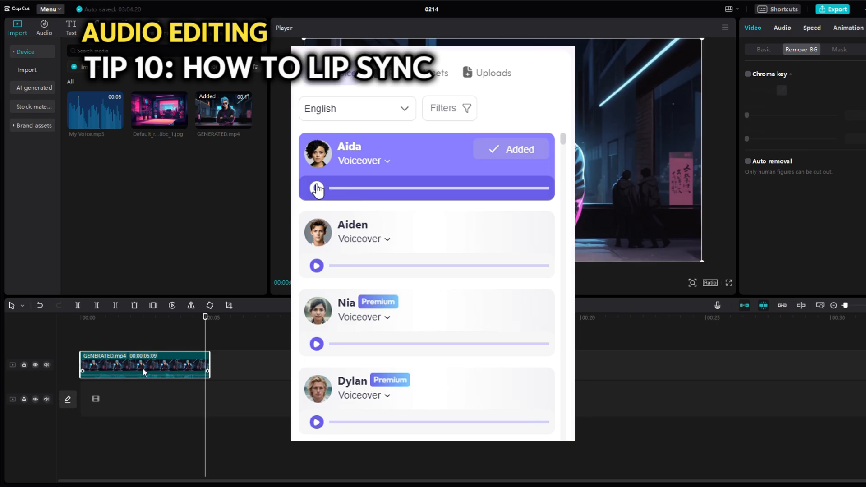
Preview the Aida voiceover, auto-remove GENERATED.mp4's background over the room image, and play
{"action": "left_click", "coordinate": [317, 188]}
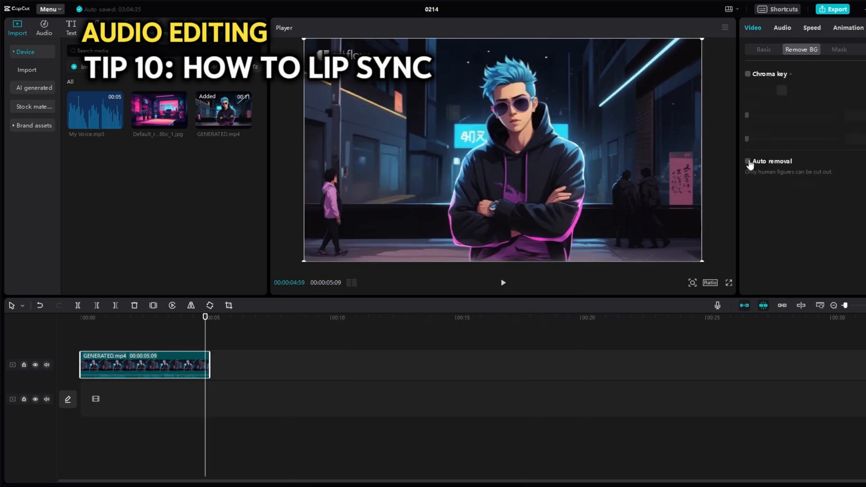
{"action": "left_click", "coordinate": [749, 162]}
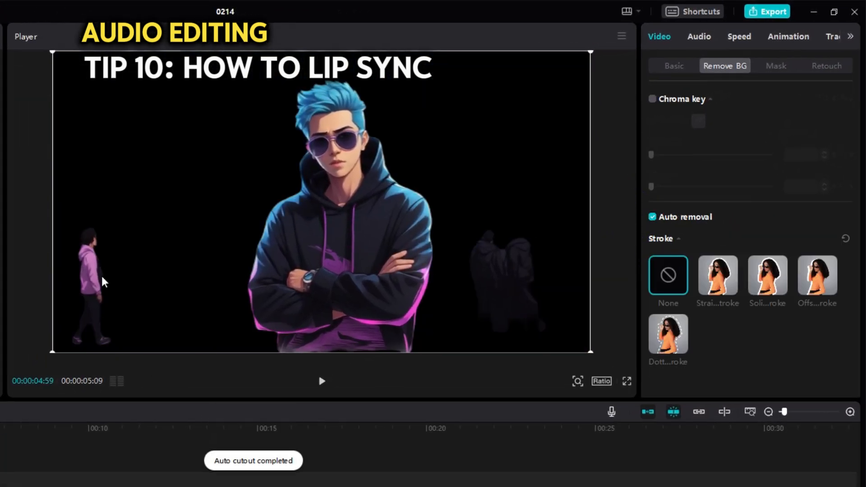
{"action": "left_click", "coordinate": [776, 65]}
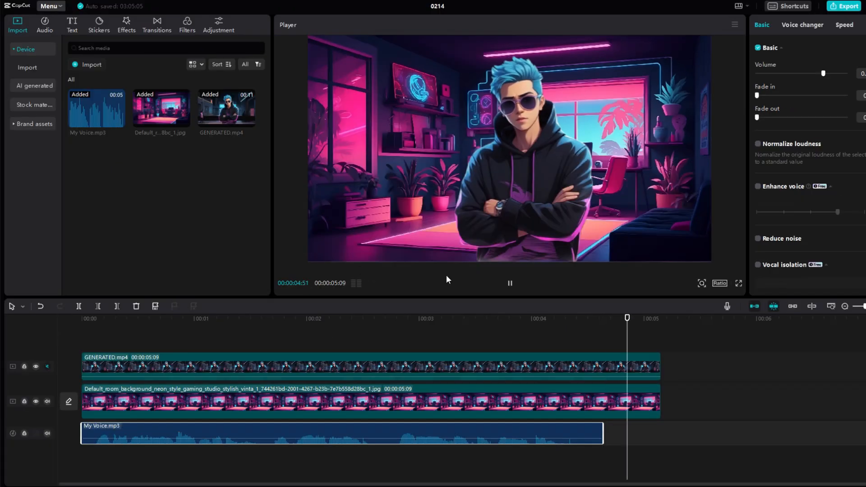
{"action": "left_click", "coordinate": [509, 282]}
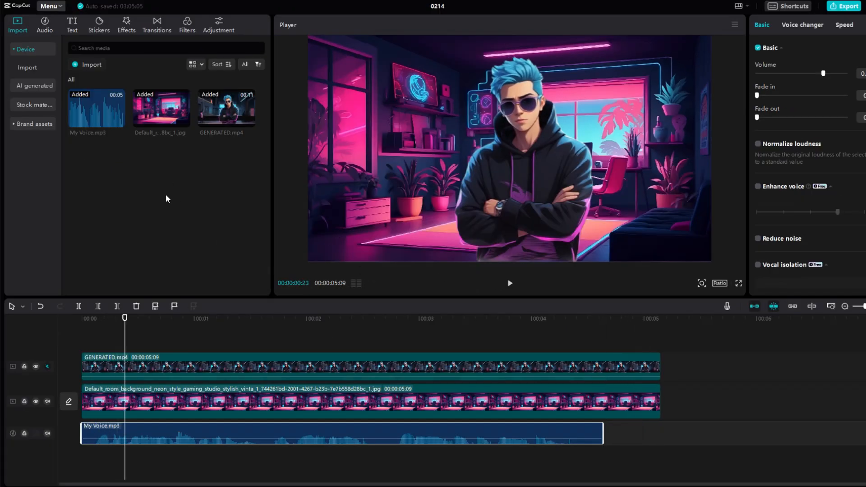